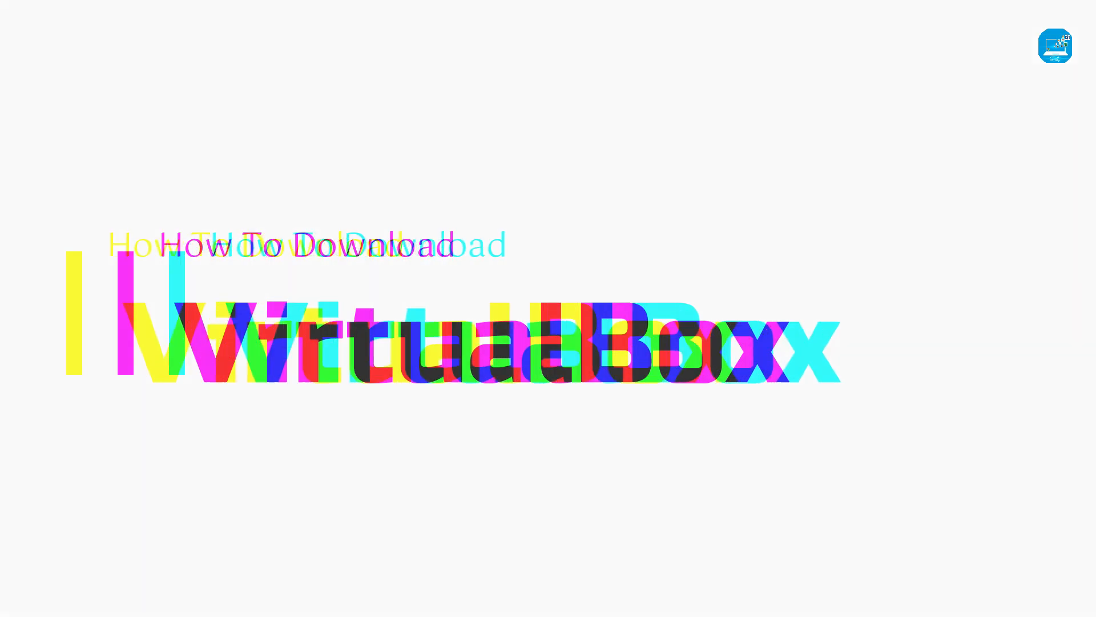
Search for 'virtualbox' and go to the official Oracle VM VirtualBox site from the results.
{"action": "type", "text": "virtualbox"}
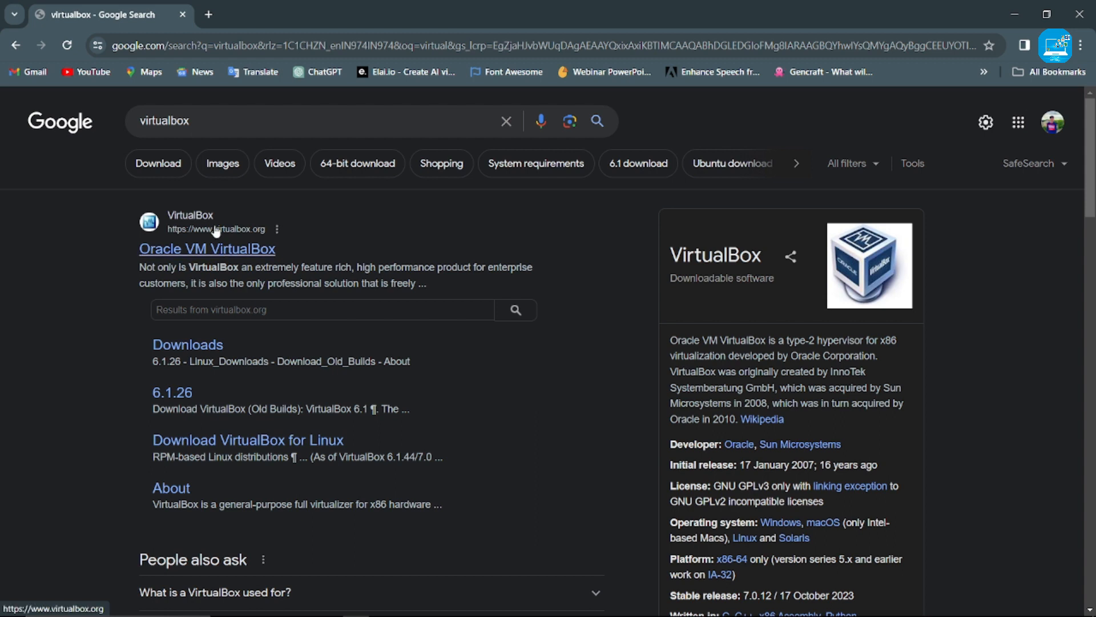
{"action": "left_click", "coordinate": [207, 248]}
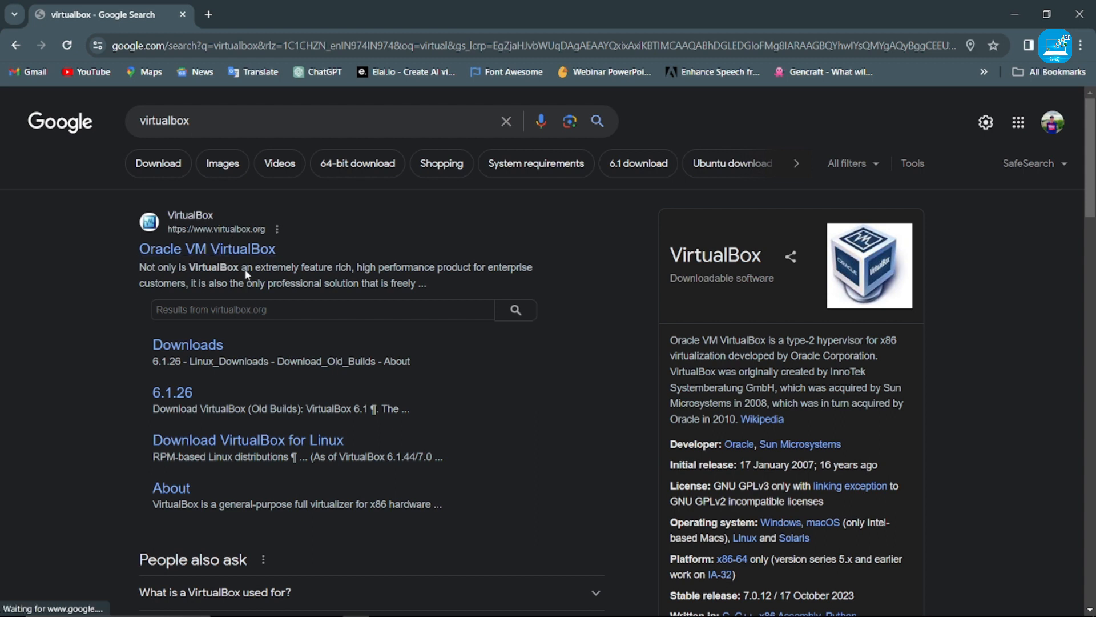
{"action": "left_click", "coordinate": [207, 247]}
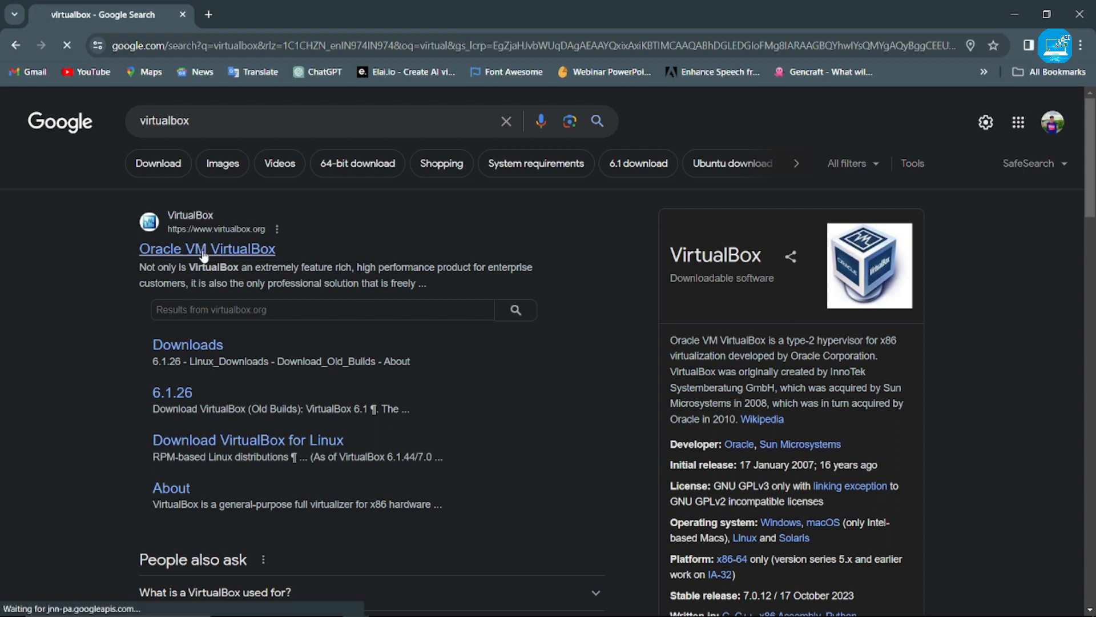
{"action": "left_click", "coordinate": [206, 248]}
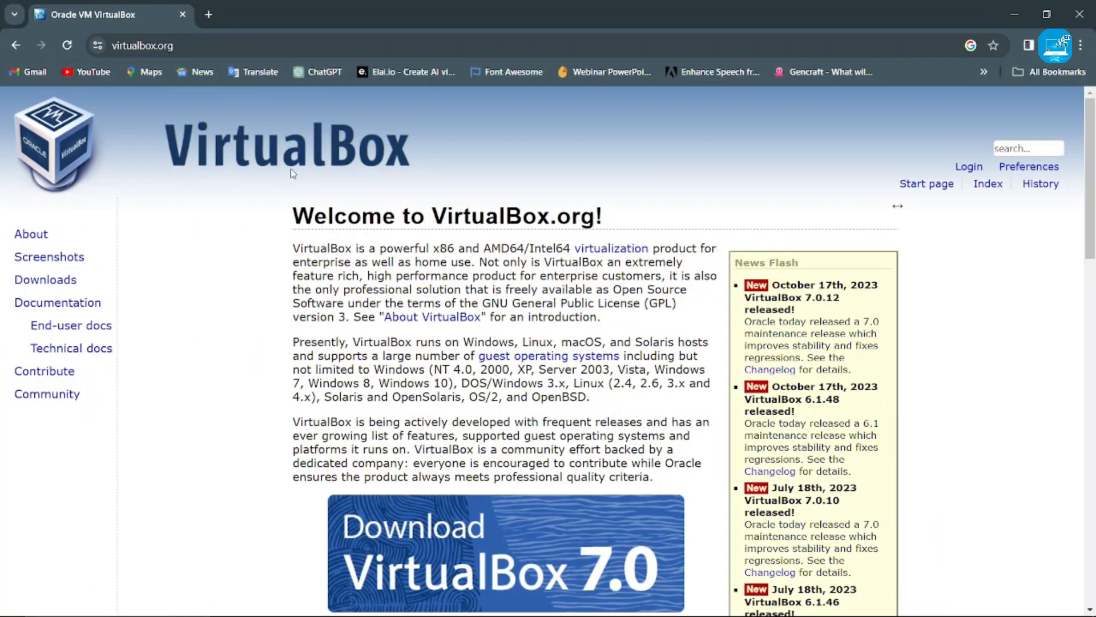
Follow the Download VirtualBox 7.0 banner on the homepage to the Downloads page.
{"action": "scroll", "scroll_direction": "down", "scroll_amount": 3}
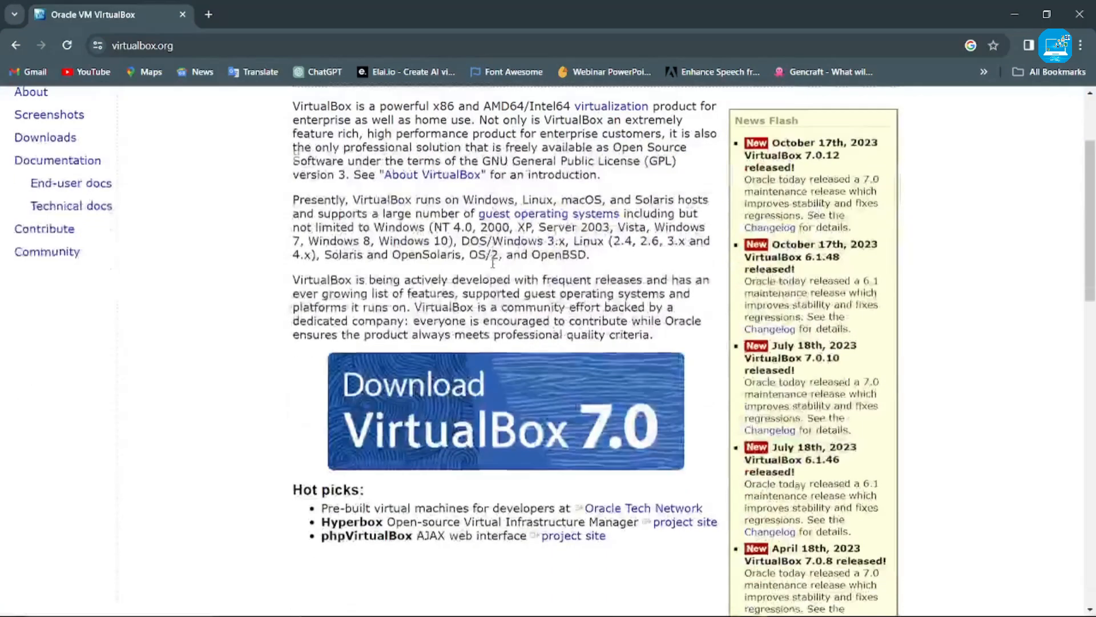
{"action": "scroll", "scroll_direction": "down", "scroll_amount": 3}
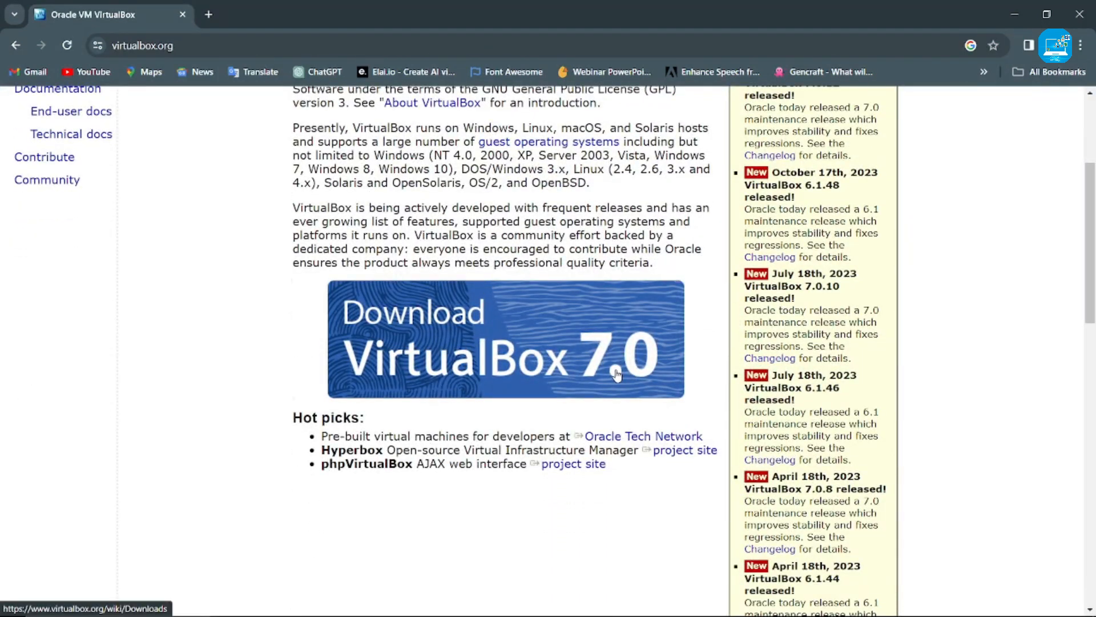
{"action": "mouse_move", "coordinate": [496, 336]}
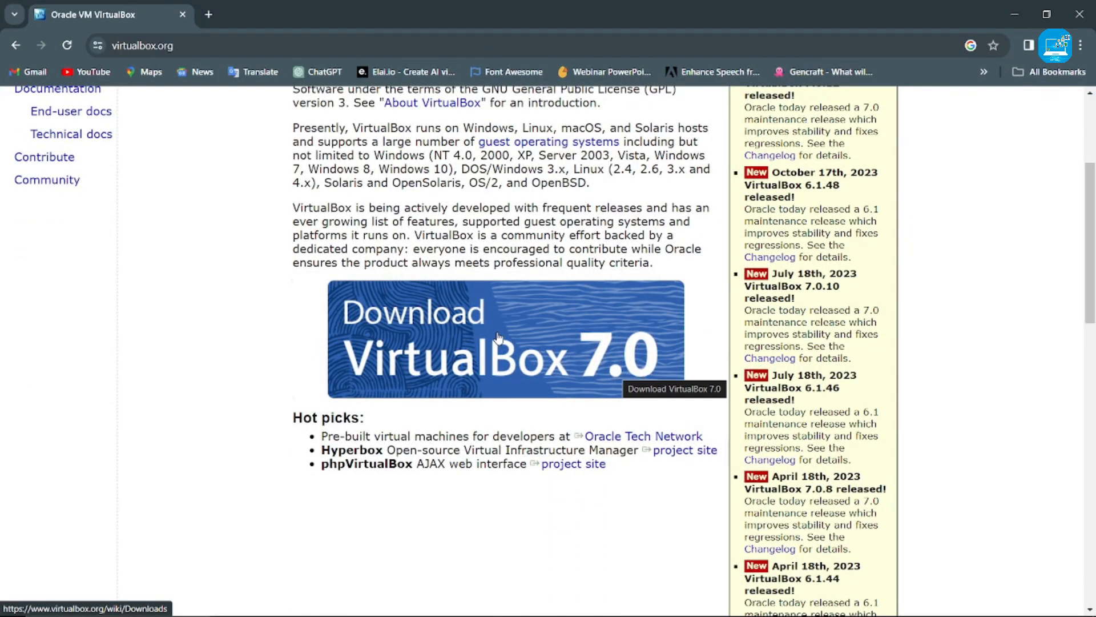
{"action": "left_click", "coordinate": [504, 338]}
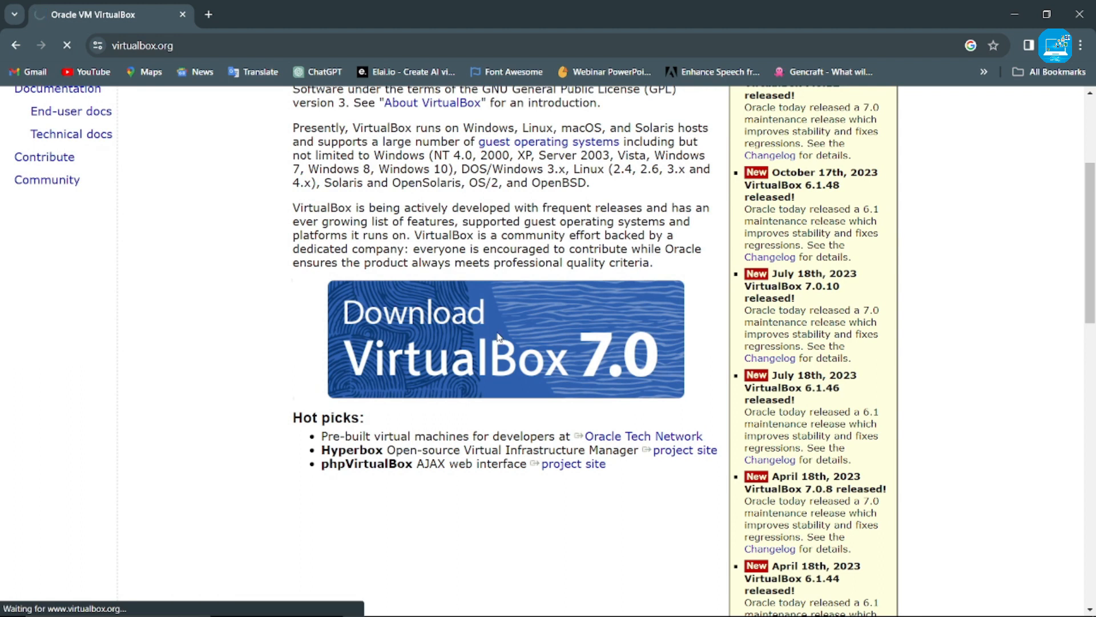
{"action": "left_click", "coordinate": [504, 339]}
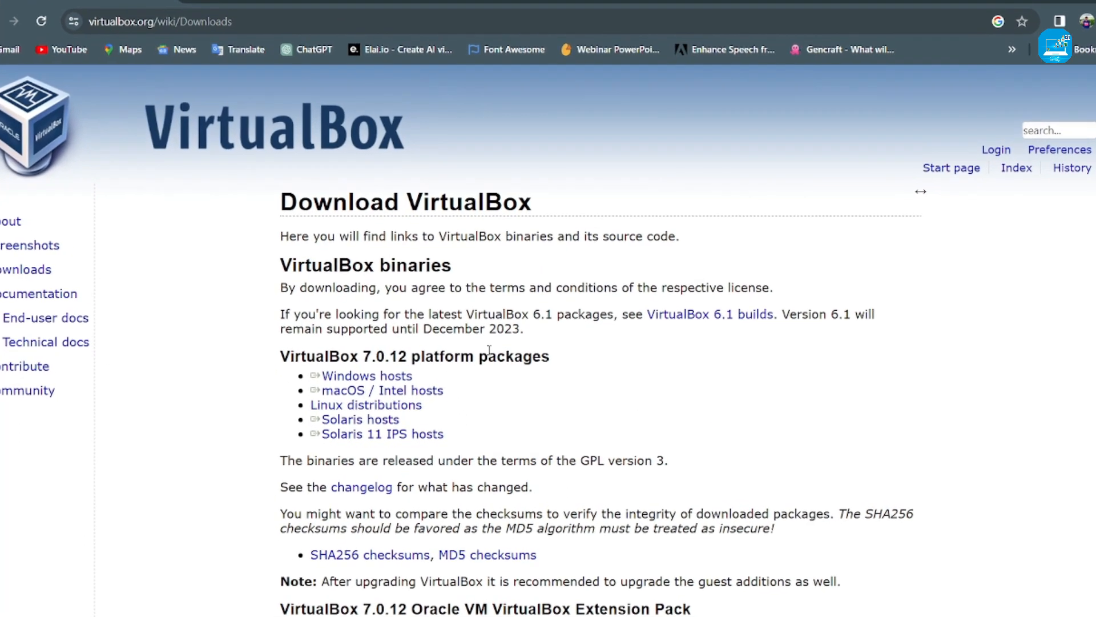
Download VirtualBox-7.0.12-159484-Win.exe via the Windows hosts link under 7.0.12 platform packages.
{"action": "scroll", "scroll_direction": "down", "scroll_amount": 3}
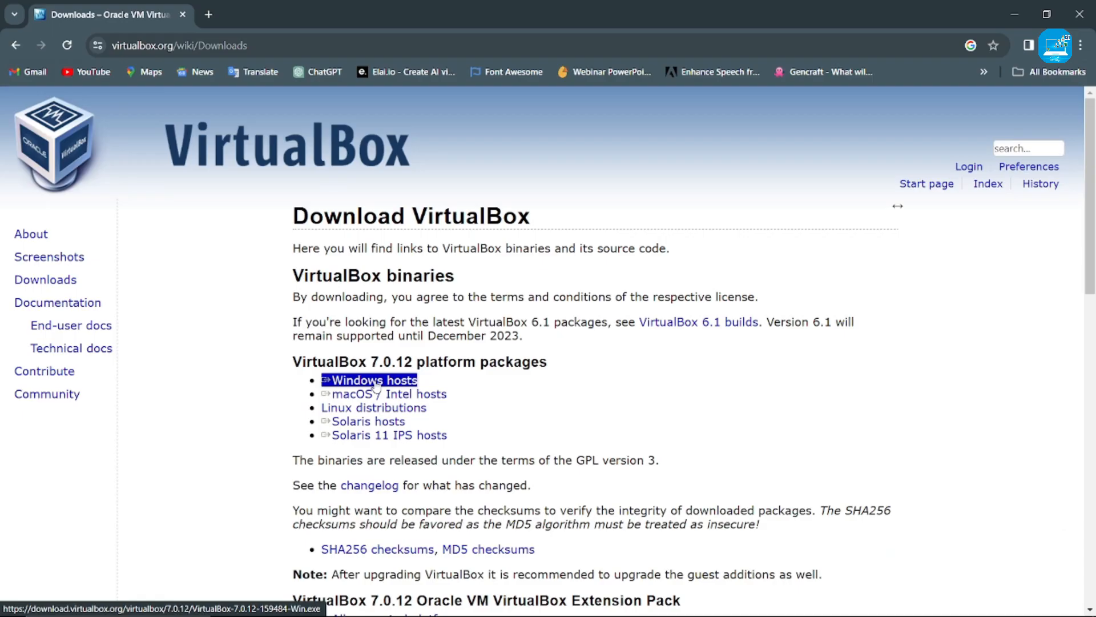
{"action": "left_click", "coordinate": [375, 379]}
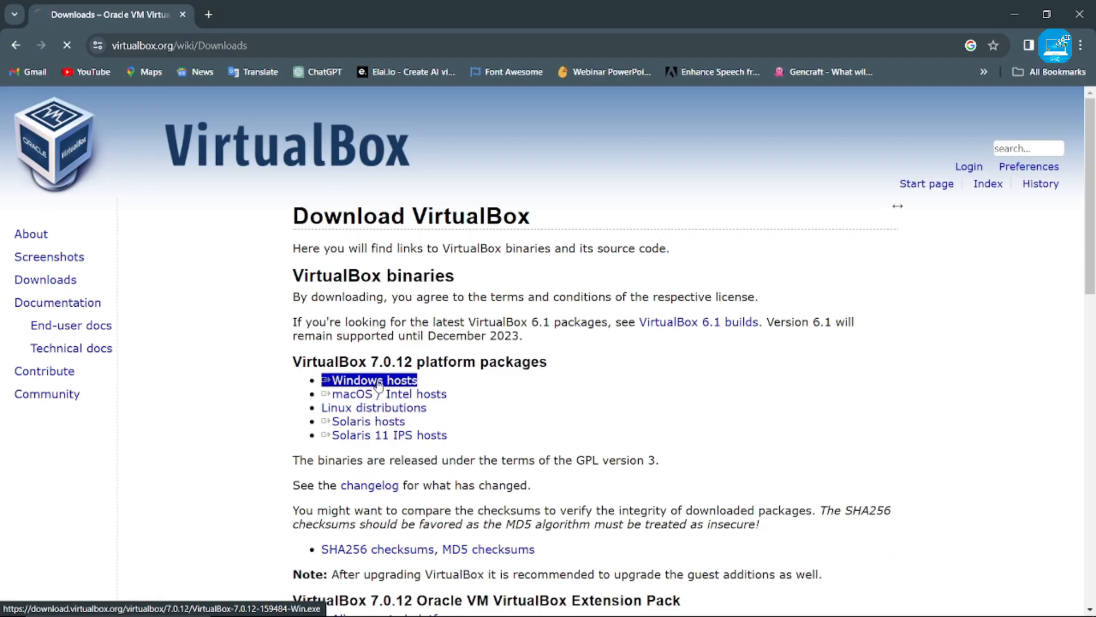
{"action": "left_click", "coordinate": [374, 379]}
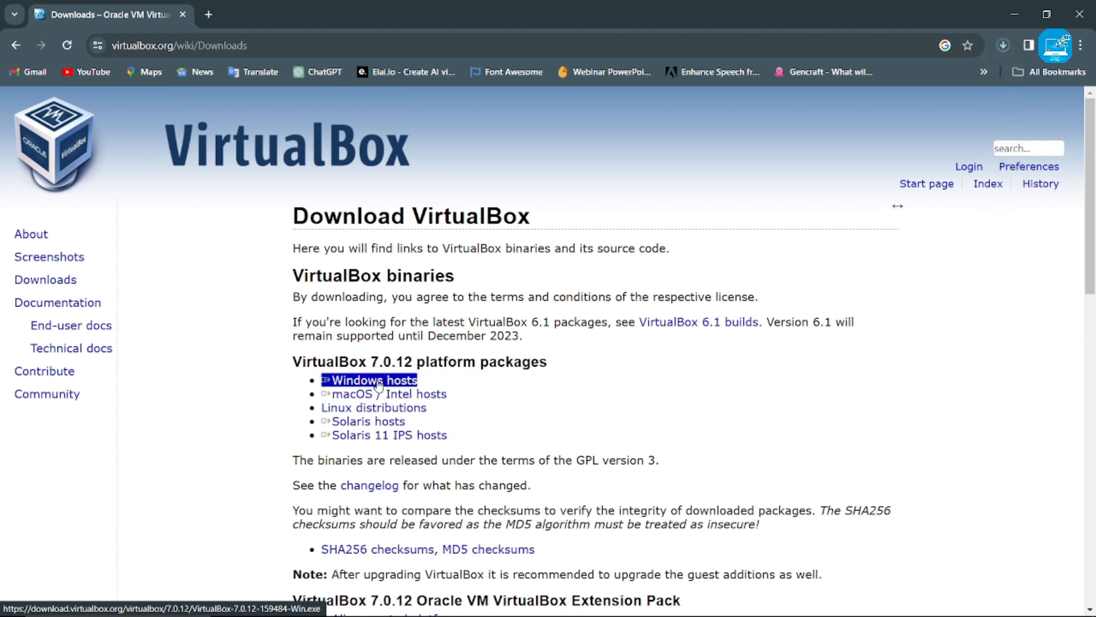
{"action": "left_click", "coordinate": [369, 379]}
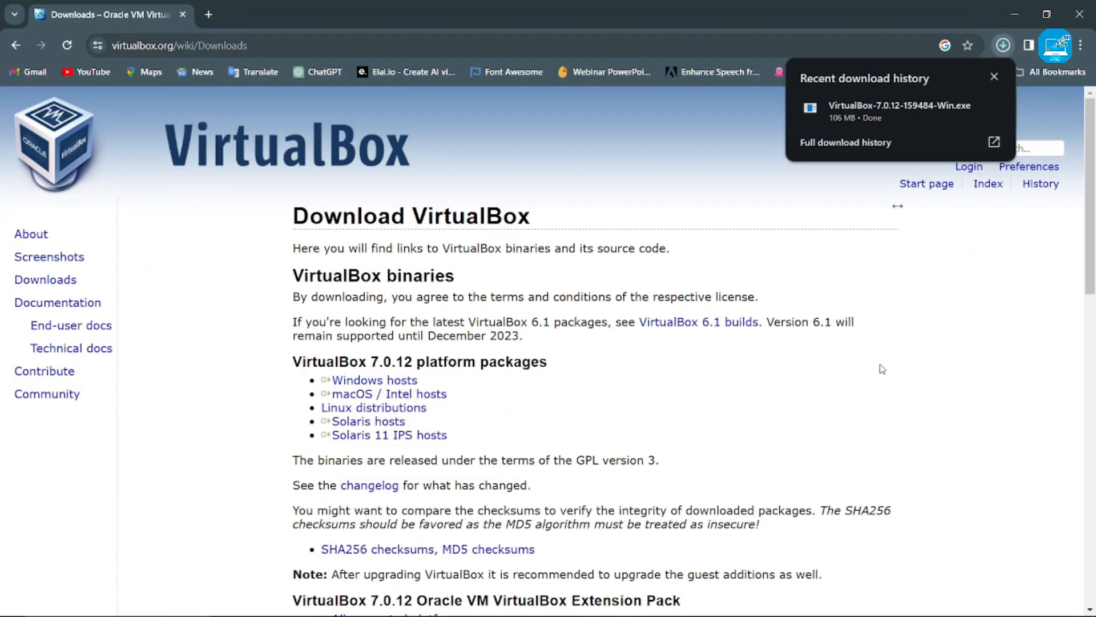
{"action": "mouse_move", "coordinate": [957, 39]}
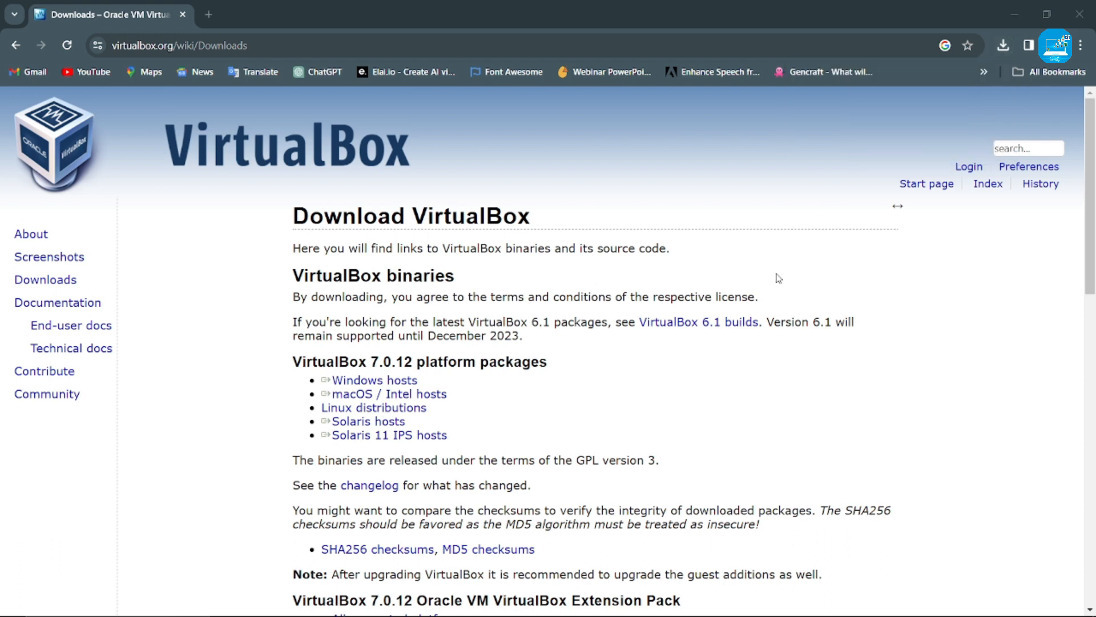
{"action": "mouse_move", "coordinate": [525, 393]}
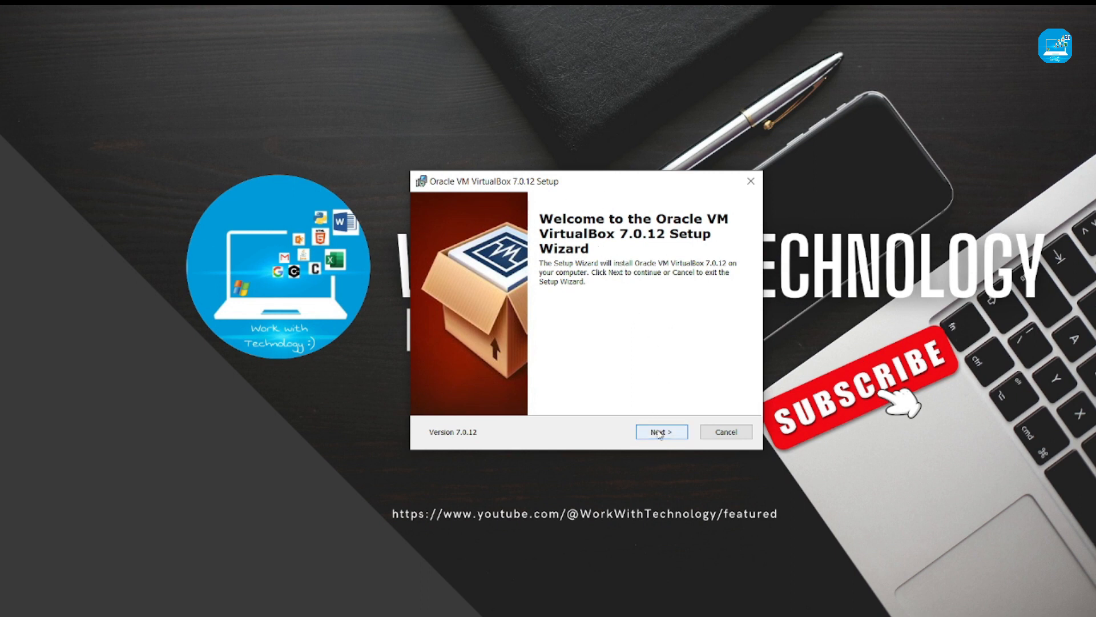
Continue past the Welcome page and keep the default features on Custom Setup.
{"action": "left_click", "coordinate": [660, 432]}
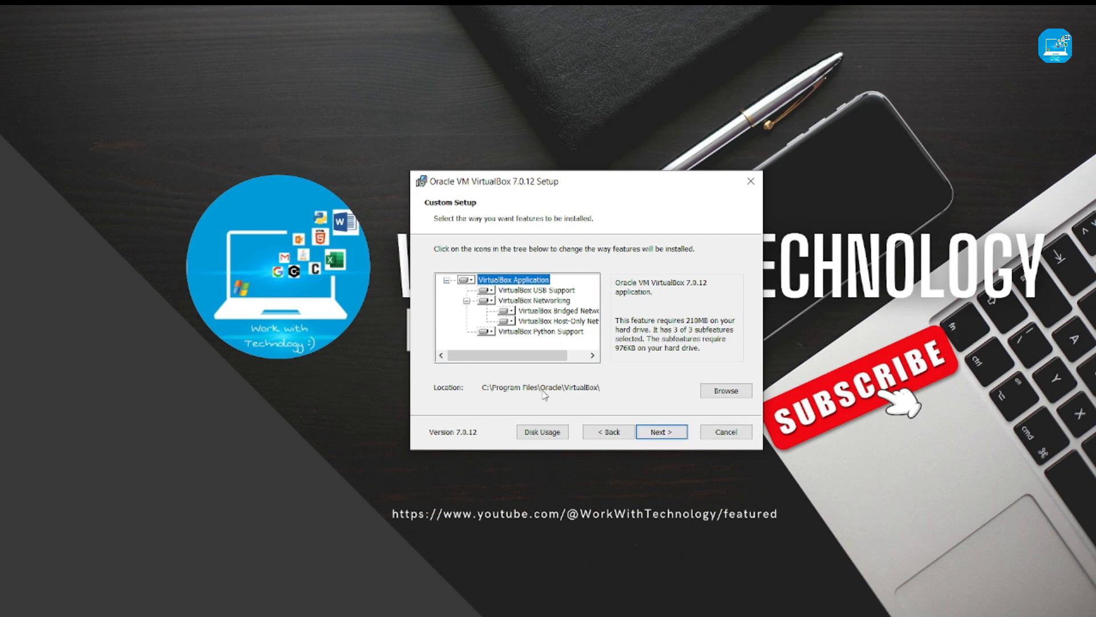
{"action": "mouse_move", "coordinate": [684, 390]}
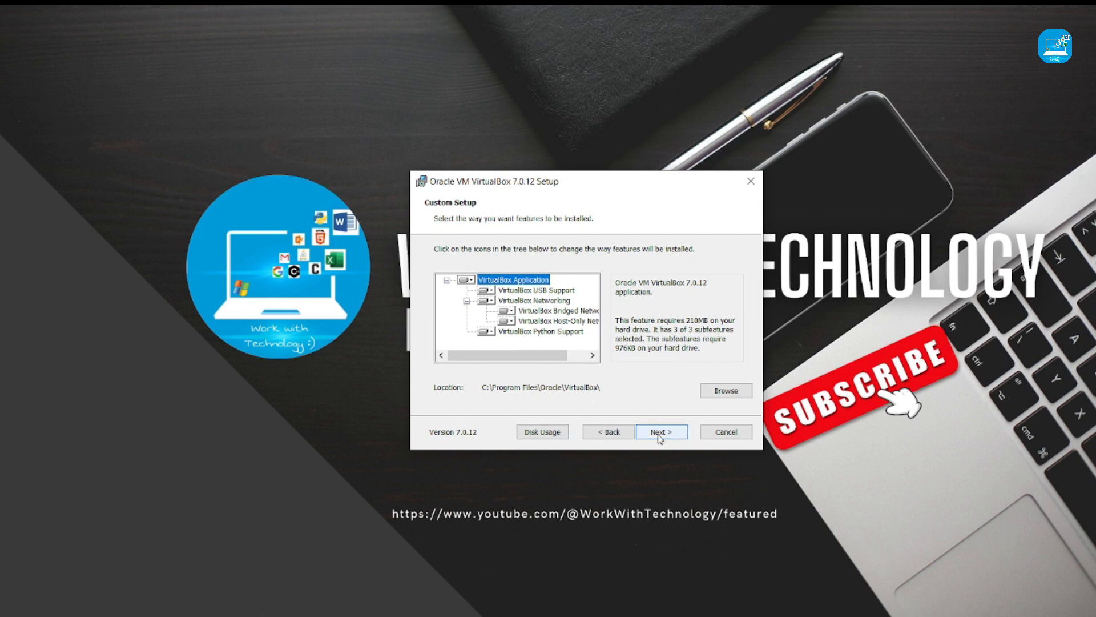
{"action": "left_click", "coordinate": [661, 431]}
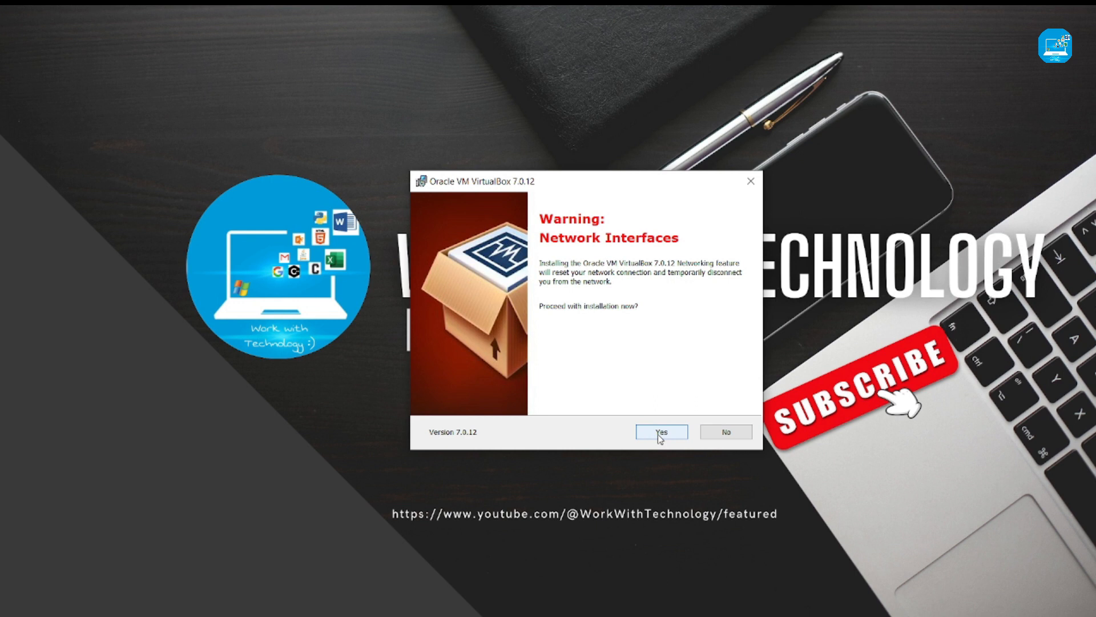
{"action": "mouse_move", "coordinate": [610, 275]}
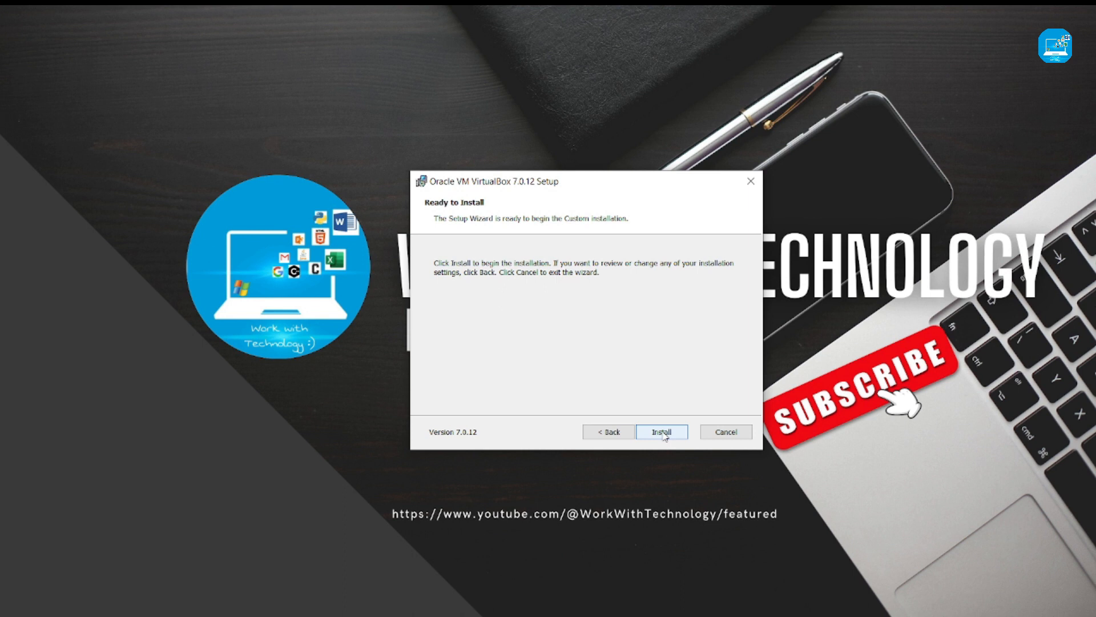
Install VirtualBox 7.0.12 and finish with 'Start Oracle VM VirtualBox after installation' checked.
{"action": "left_click", "coordinate": [661, 432]}
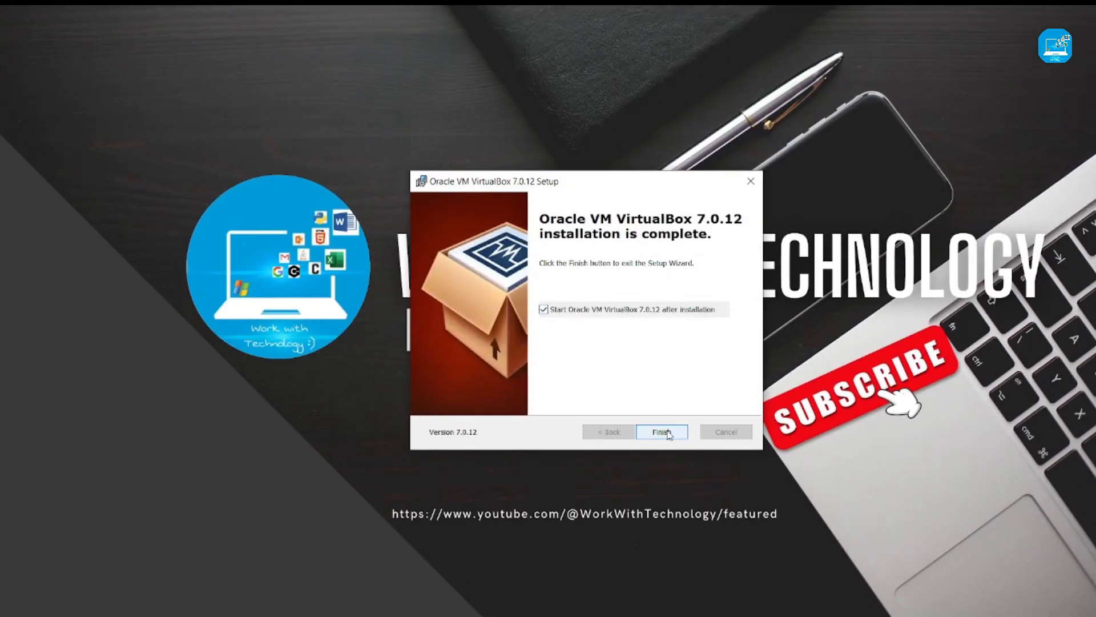
{"action": "left_click", "coordinate": [661, 431]}
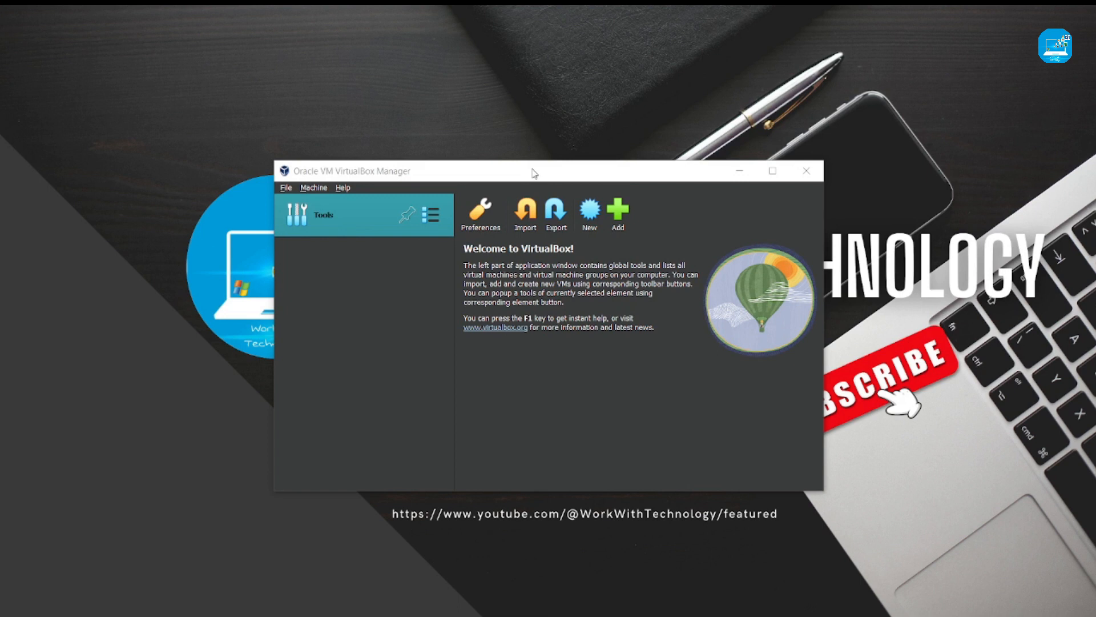
Maximize the VirtualBox Manager welcome window to fill the screen.
{"action": "left_click", "coordinate": [773, 170]}
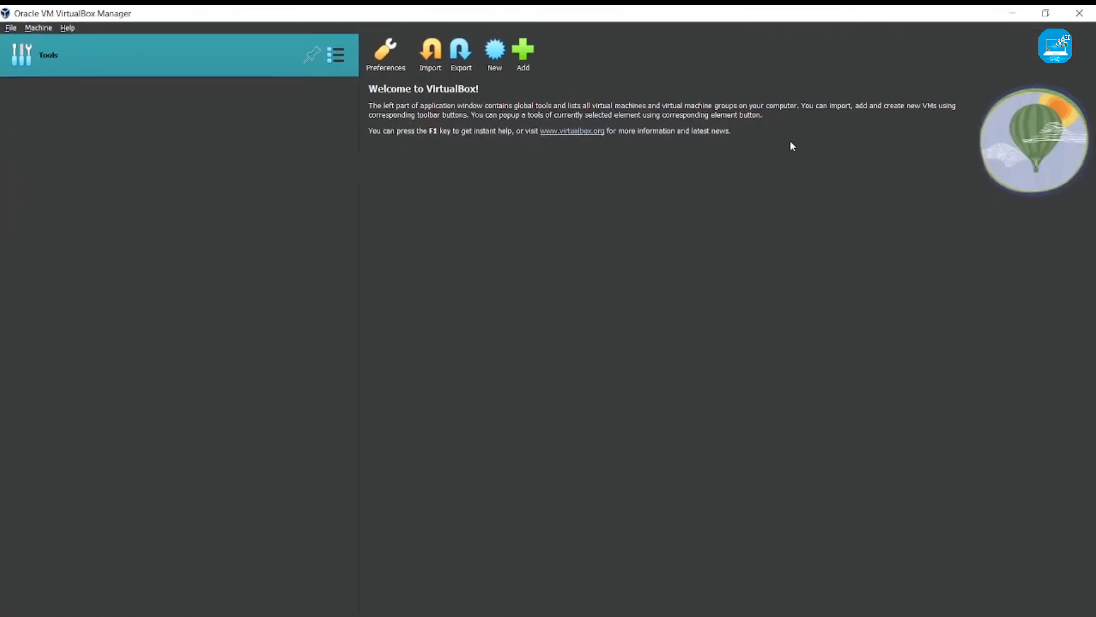